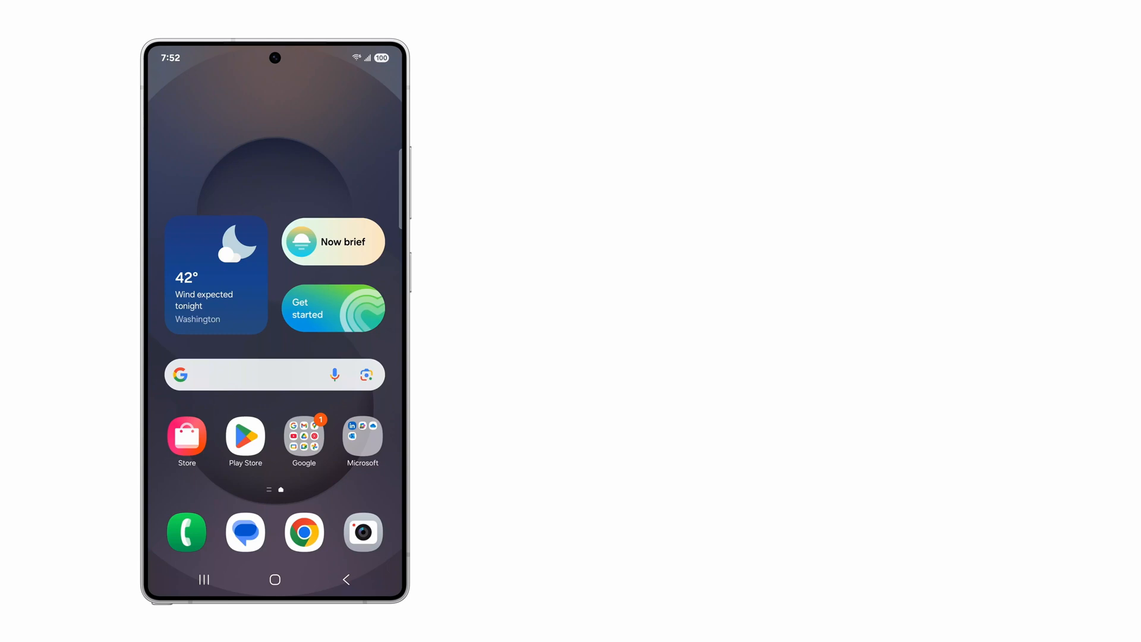
# Step: Launch the Camera app from the home screen dock
pyautogui.click(362, 532)
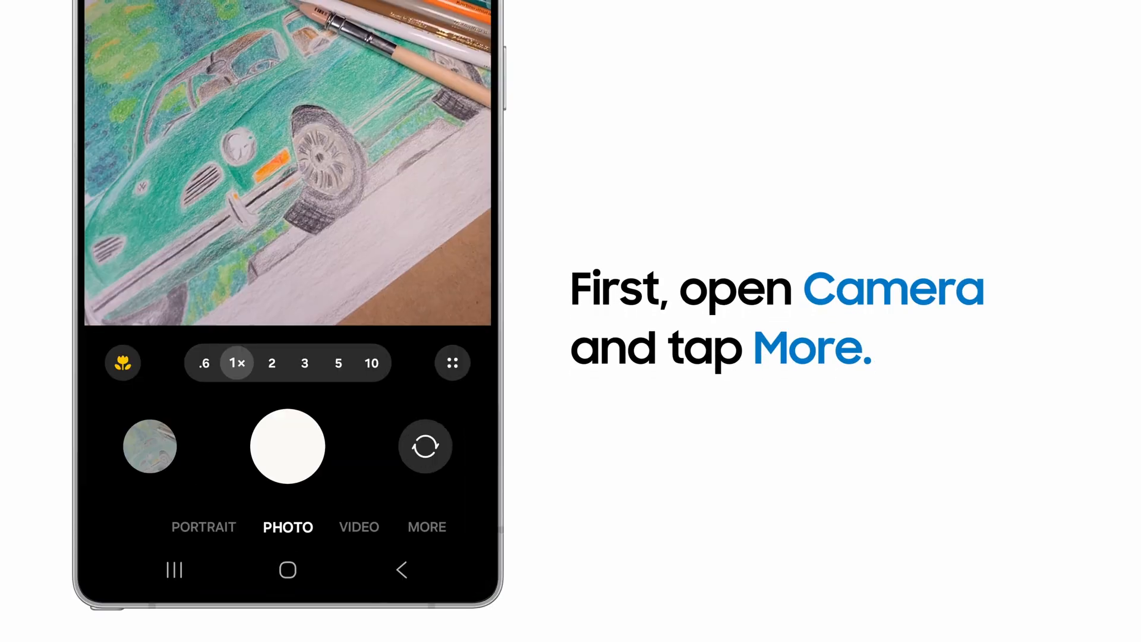
# Step: Choose Pro Video from the More modes list
pyautogui.click(427, 527)
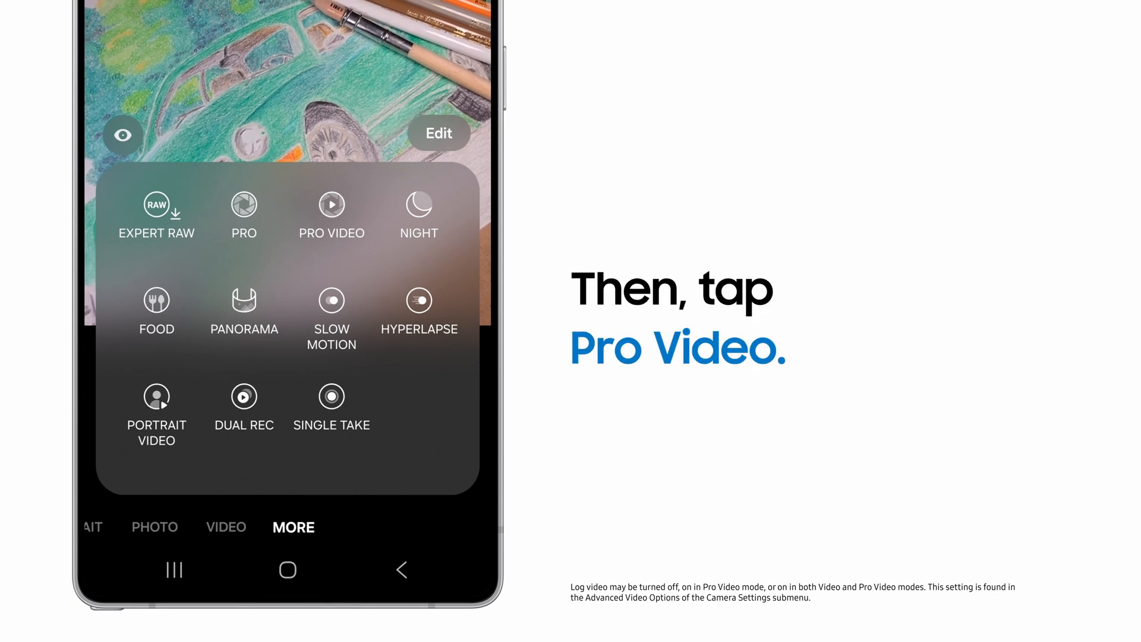
pyautogui.click(331, 204)
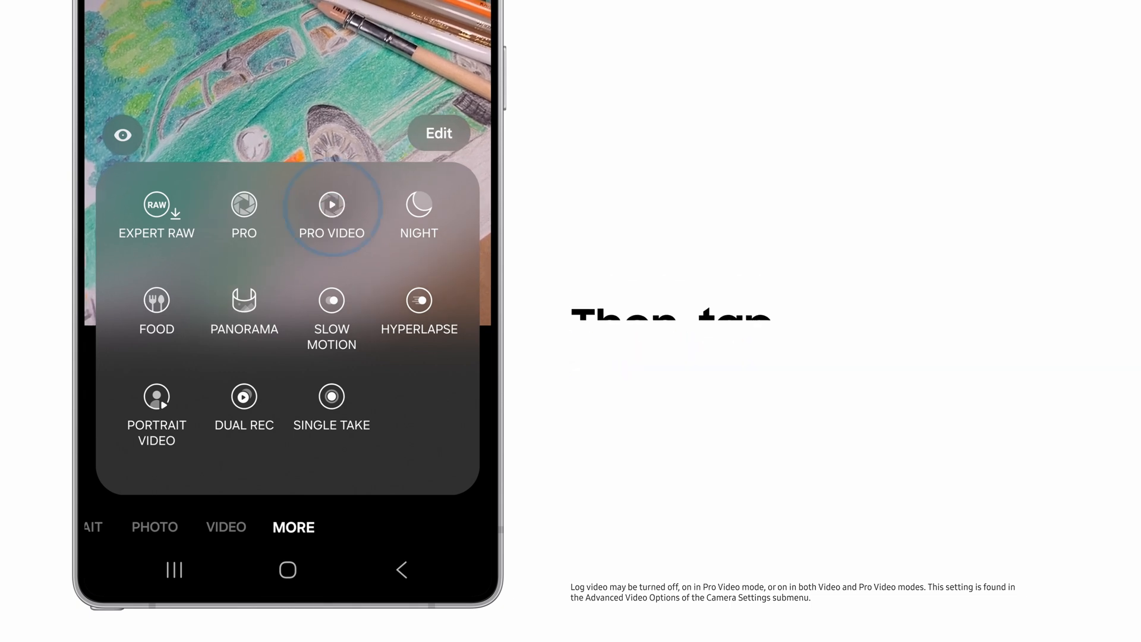
pyautogui.click(331, 211)
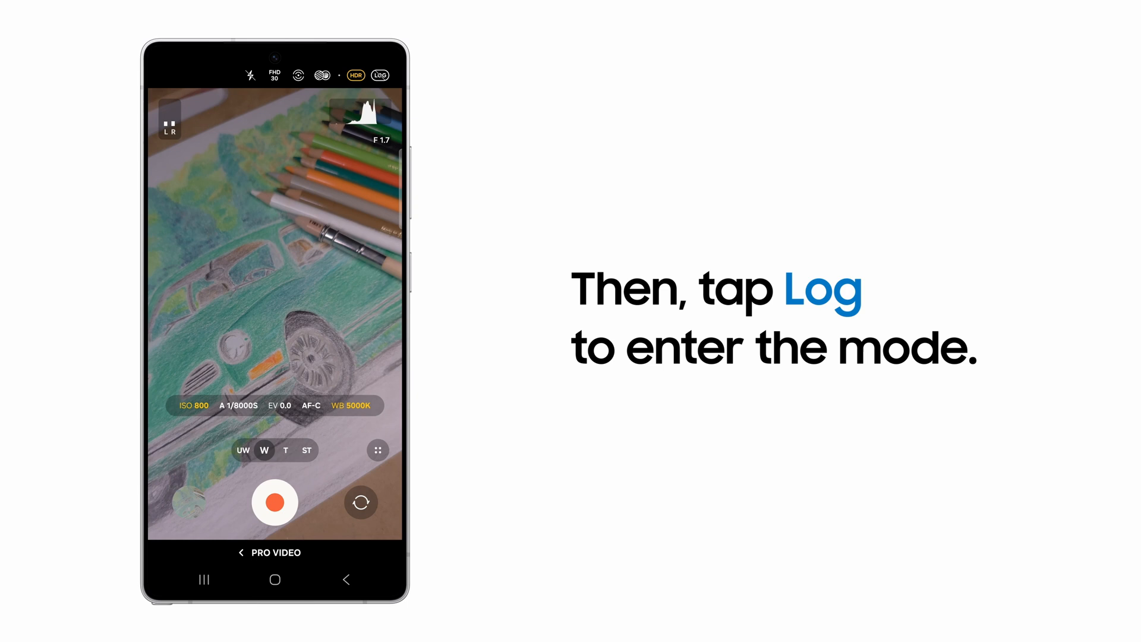
# Step: Turn on Log, show zebra stripes, then switch exposure monitoring to false color
pyautogui.click(379, 75)
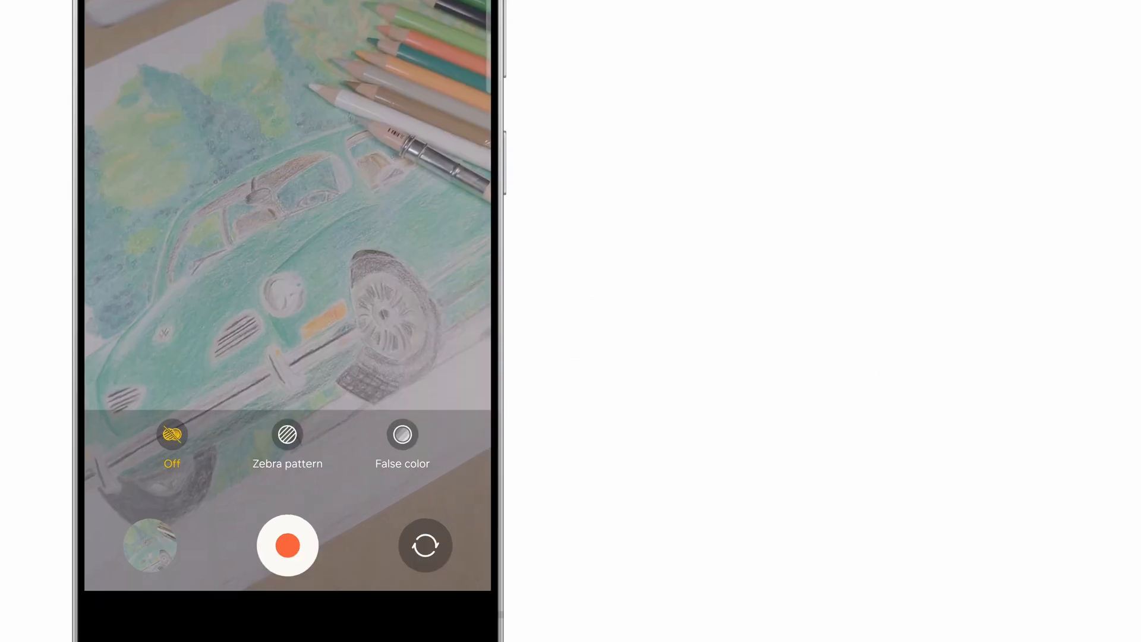
pyautogui.click(287, 435)
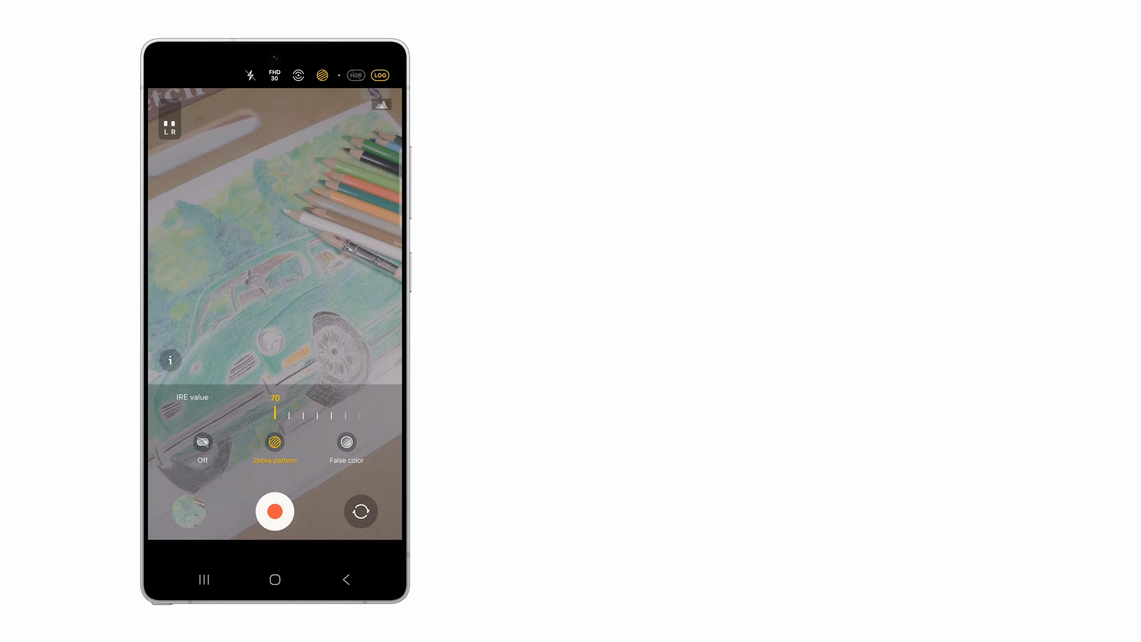
pyautogui.click(347, 448)
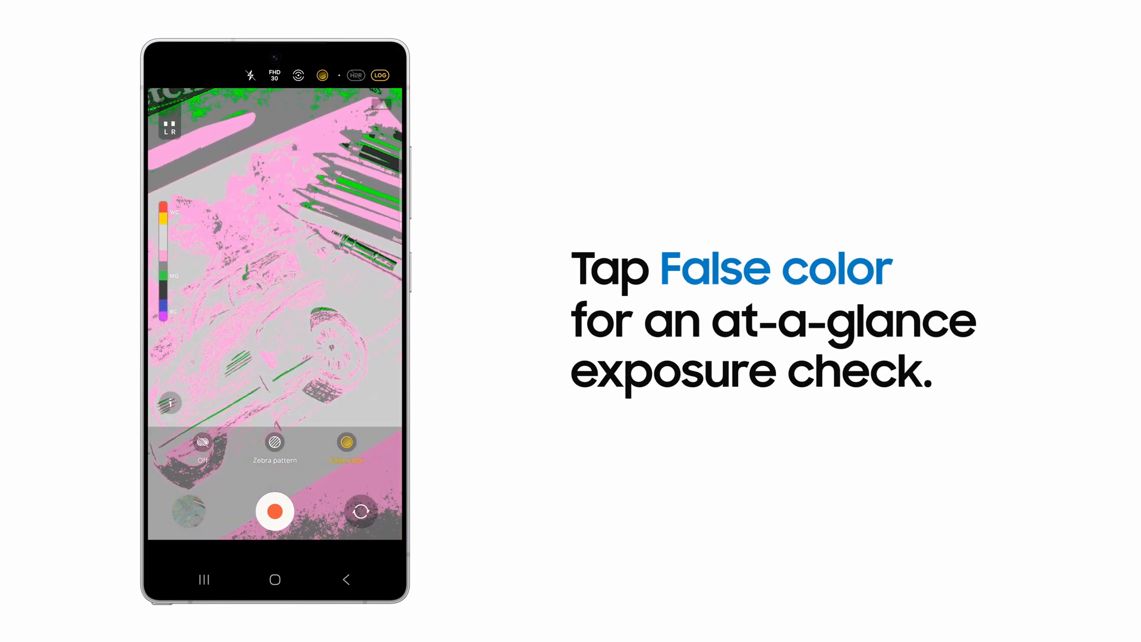
# Step: Open the recorded Log clip's details in Gallery
pyautogui.click(275, 512)
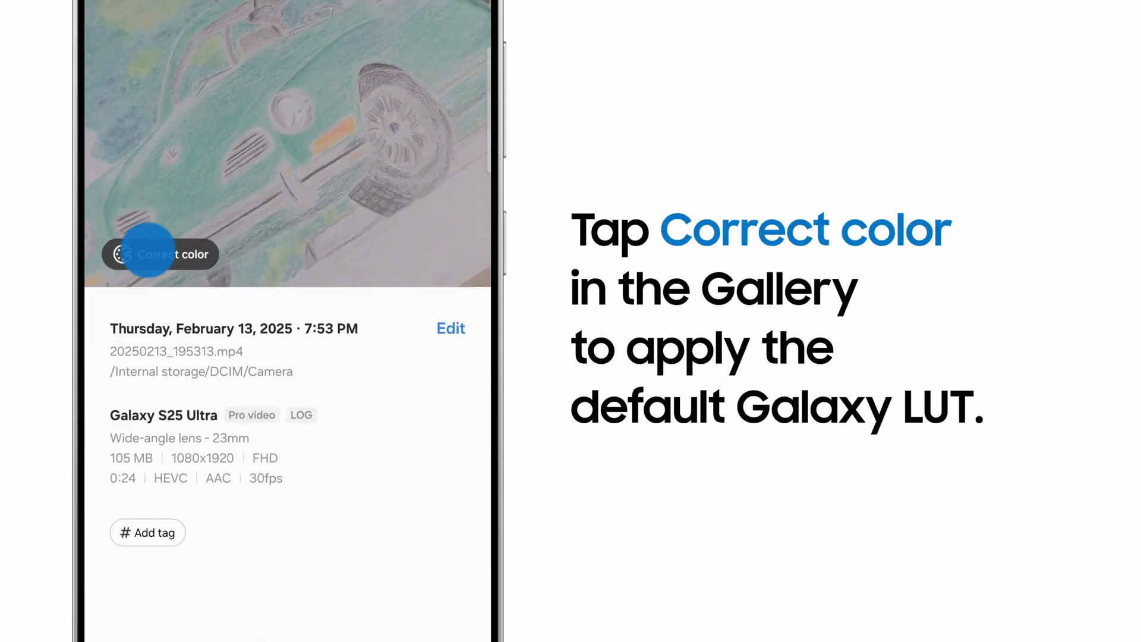
# Step: Tap Correct color to apply the default Galaxy LUT to the Log clip
pyautogui.click(159, 254)
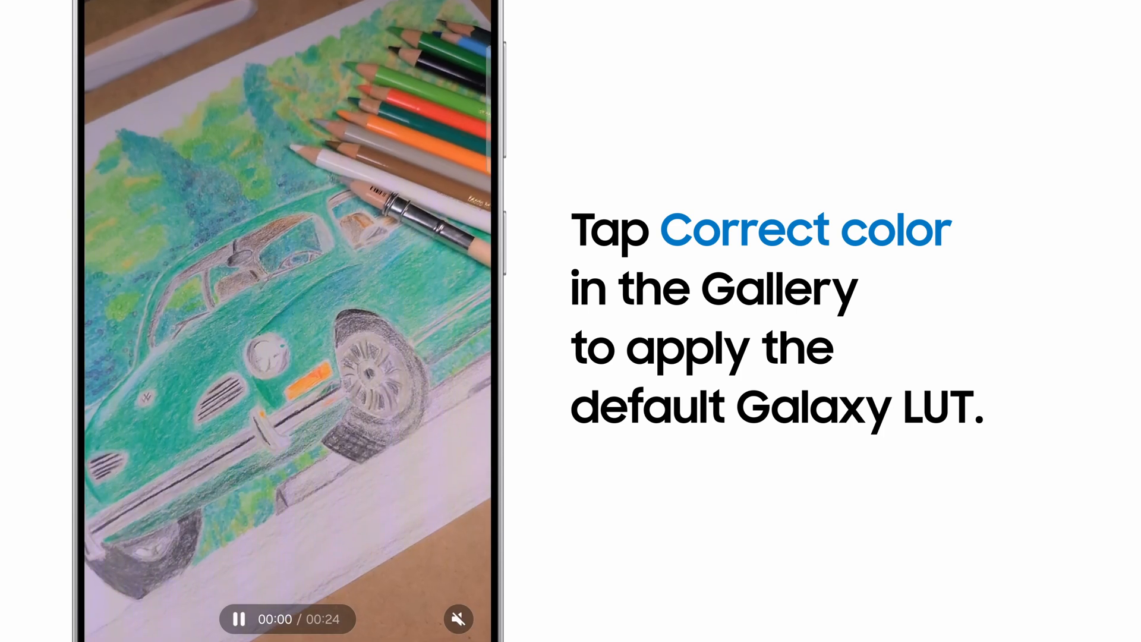